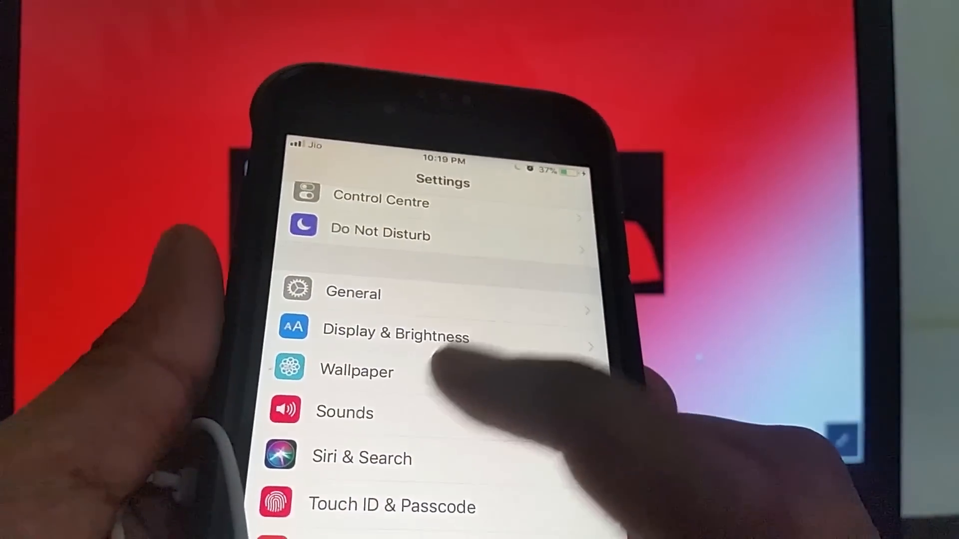
Step: Open the Sounds page from the main Settings list
left_click(344, 412)
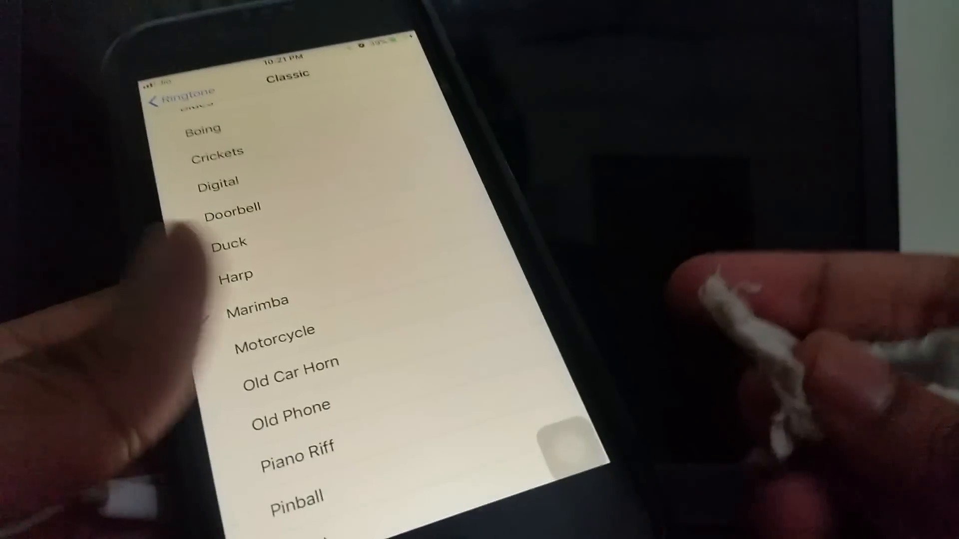
Step: Select the Marimba classic ringtone so it plays through the speaker
left_click(256, 303)
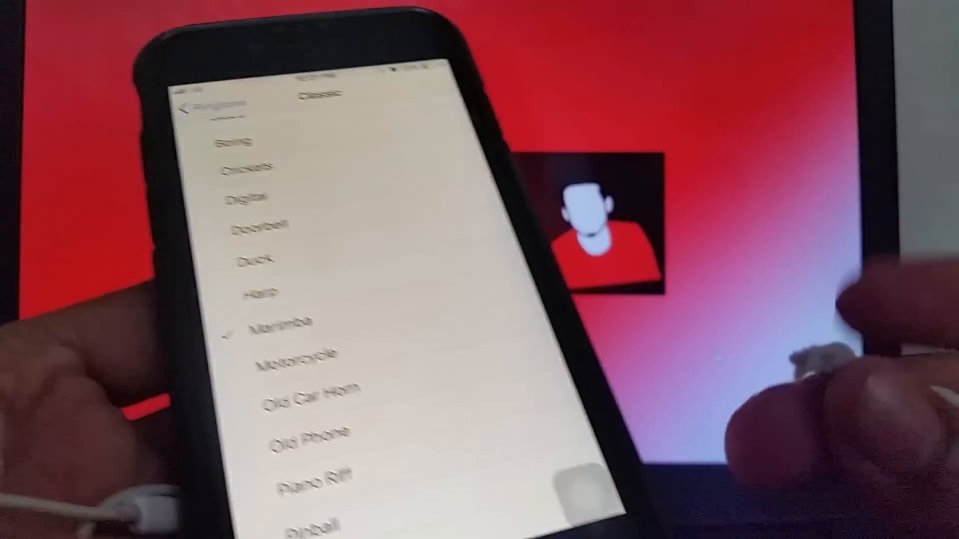